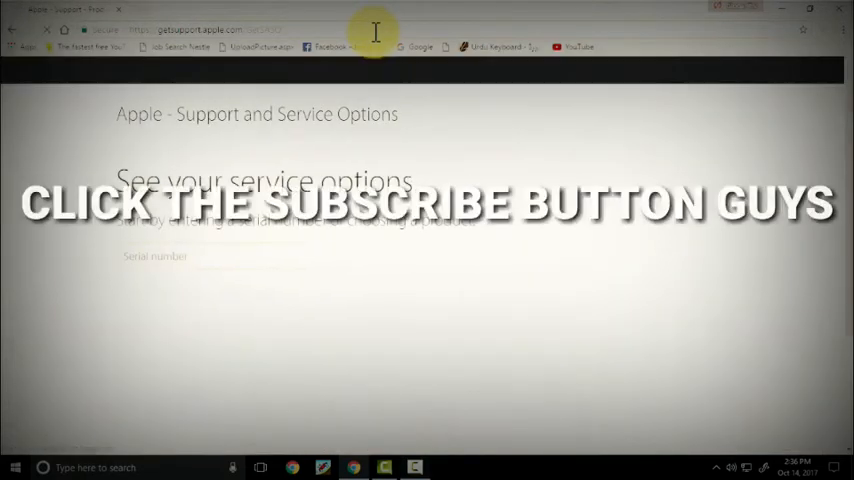
Choose United States under the United States, Canada & Puerto Rico region, then pick iPhone.
scroll("down", 3)
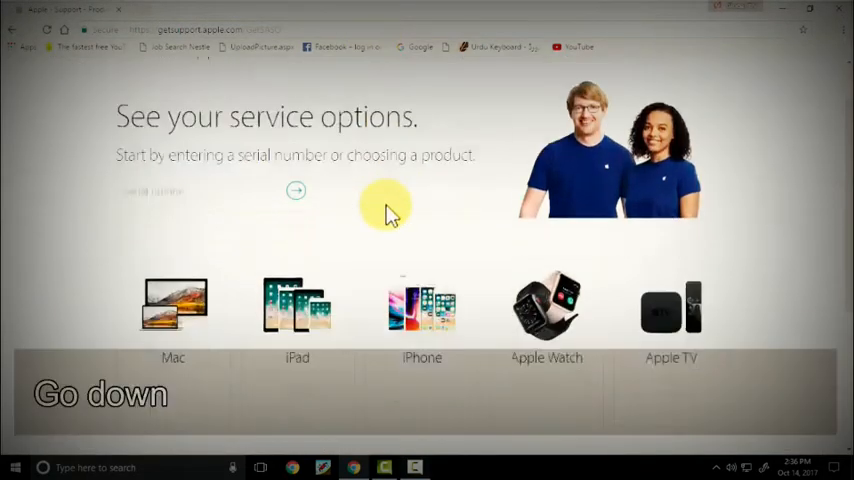
scroll("down", 3)
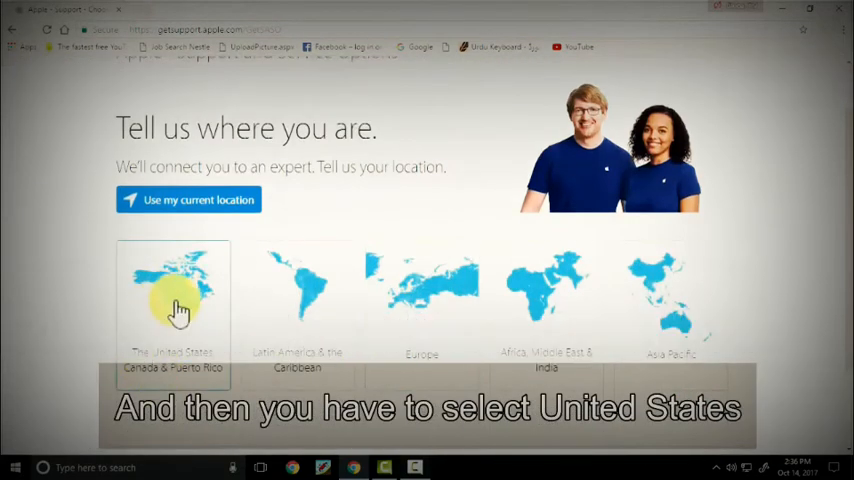
left_click(180, 300)
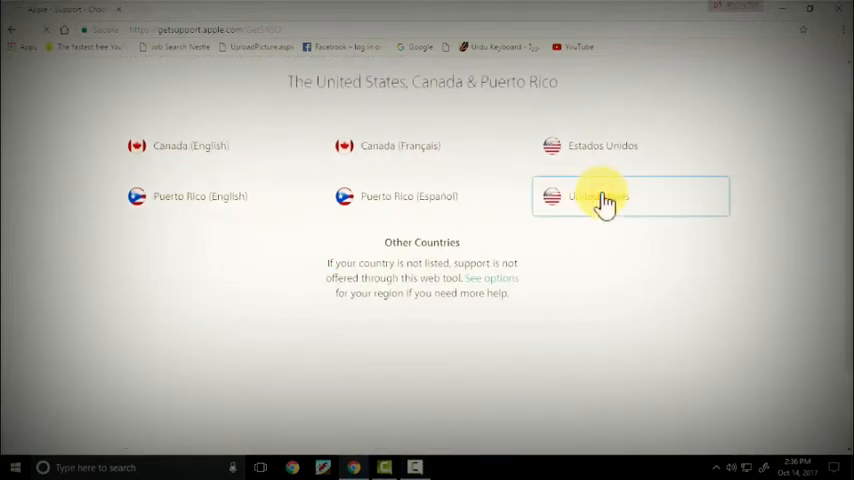
left_click(603, 196)
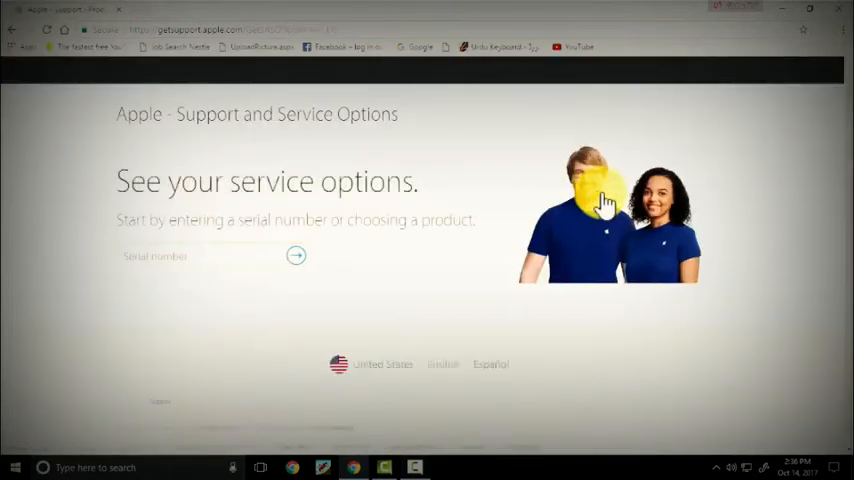
scroll("down", 3)
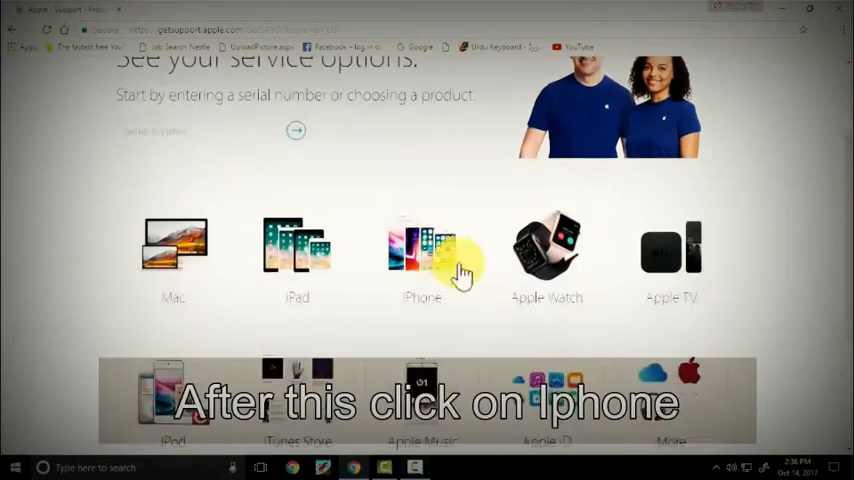
left_click(421, 248)
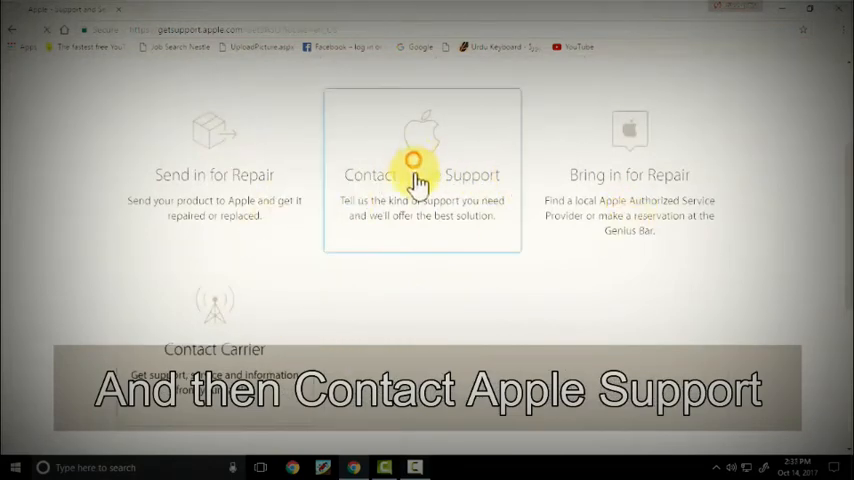
Contact Apple Support about App Store, iTunes Store & Music, with the topic not listed.
left_click(419, 165)
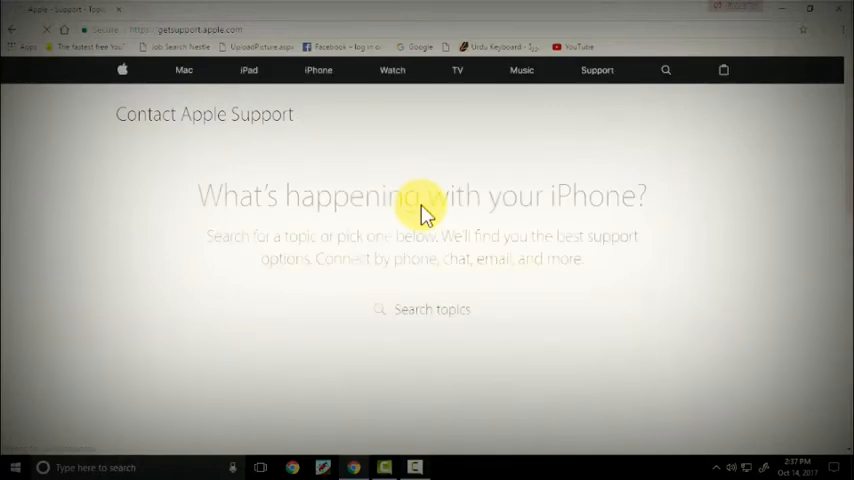
scroll("down", 3)
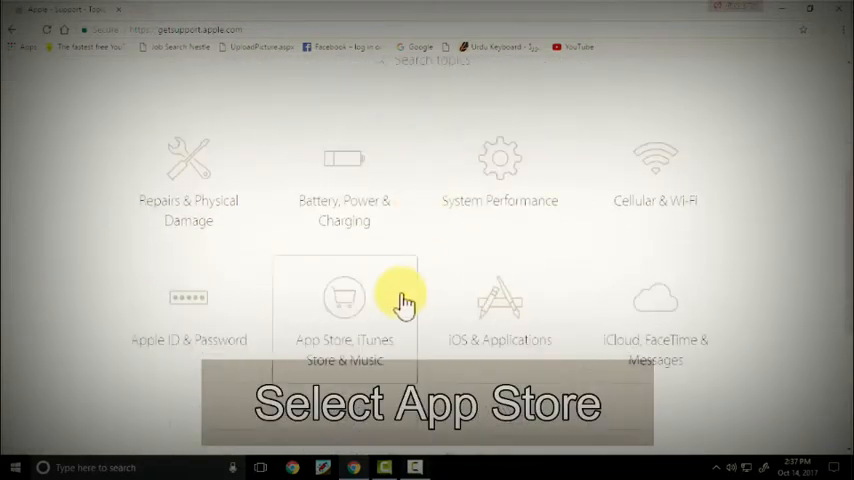
left_click(343, 300)
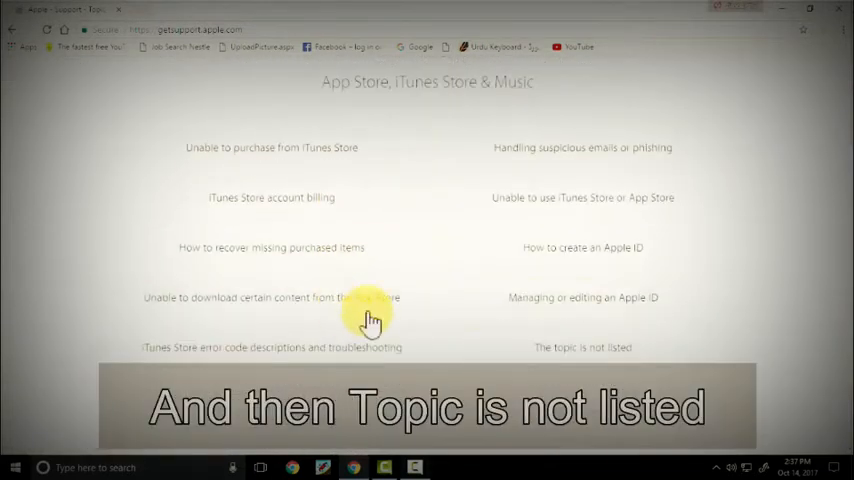
left_click(583, 347)
type("H")
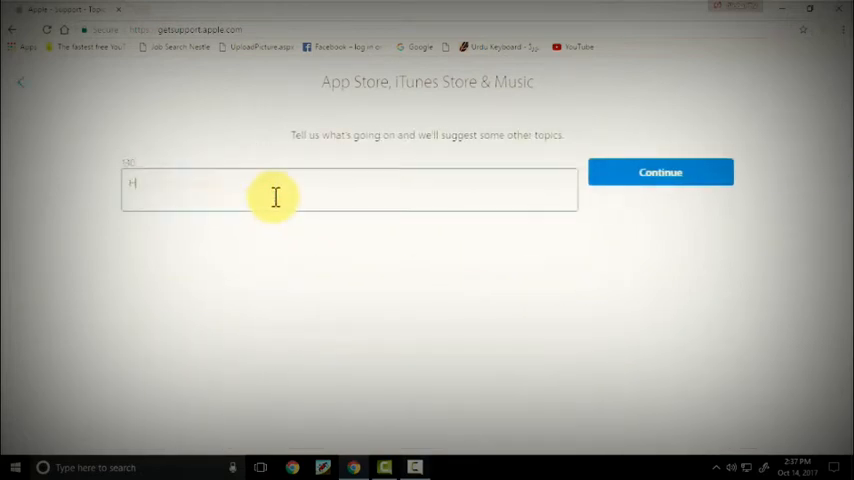
Write 'Hello Apple…' asking for a free iPhone X, praising its new features and screen.
type("ello Ap")
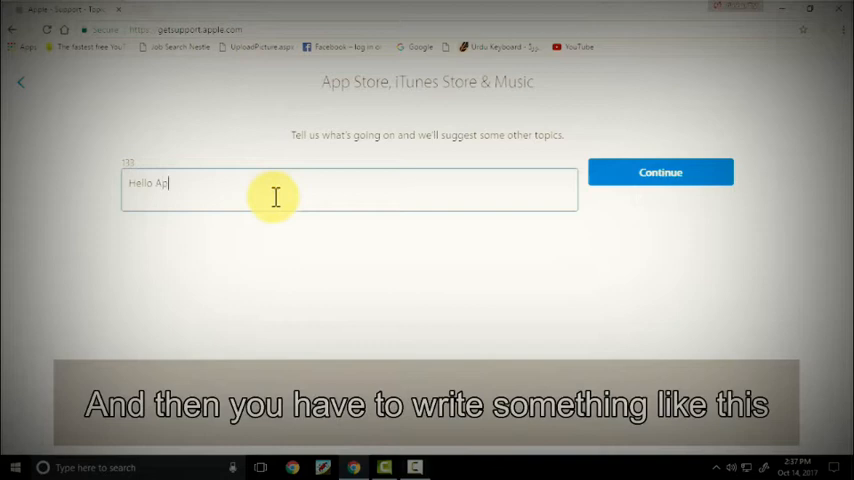
type("ple,")
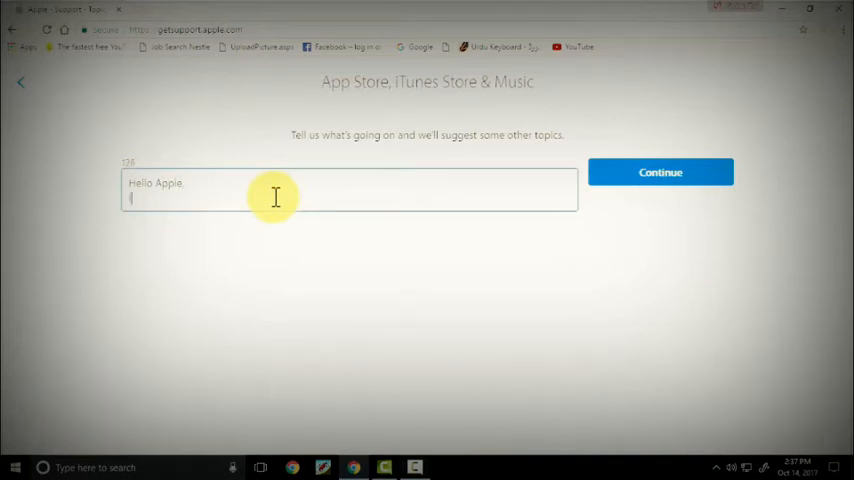
type("I will be thaan")
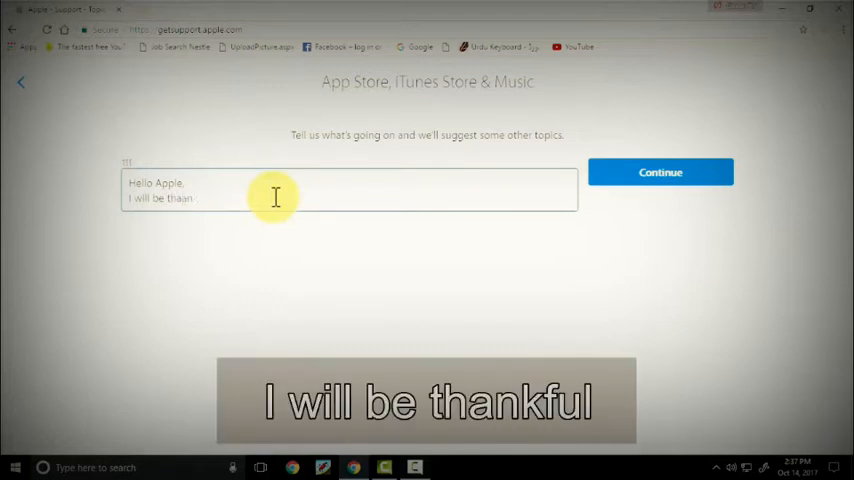
type("kful")
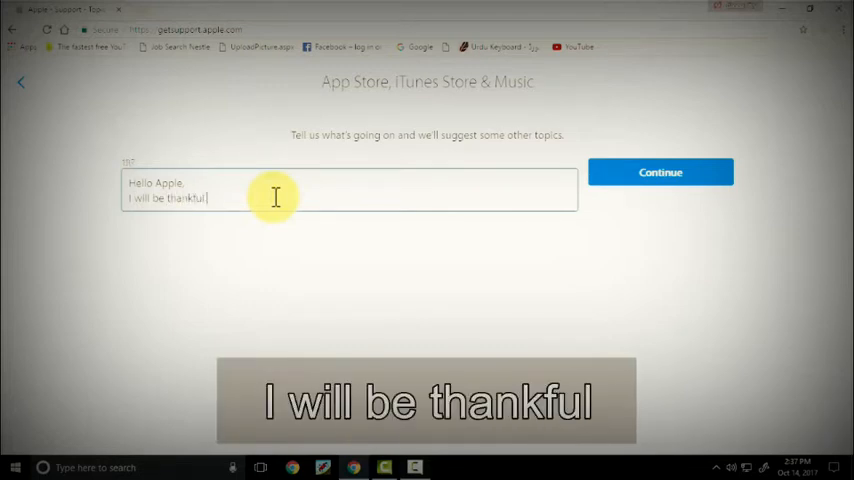
type("if you give me free copy of iphone X")
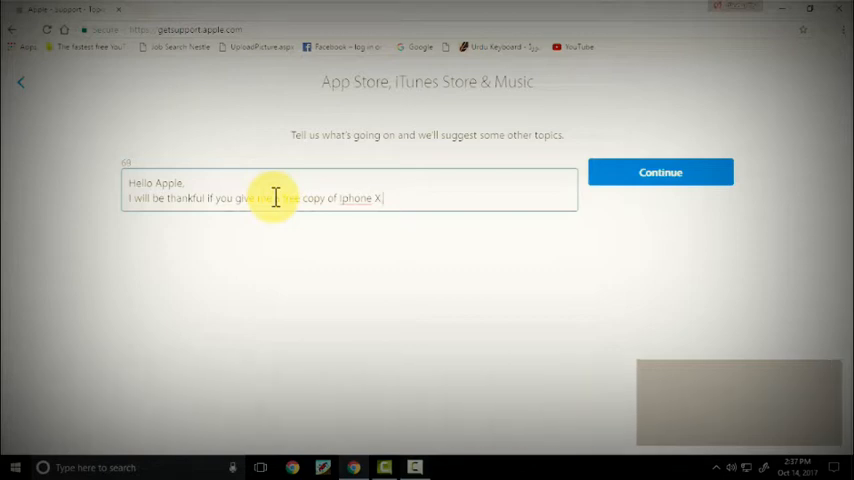
type(", I")
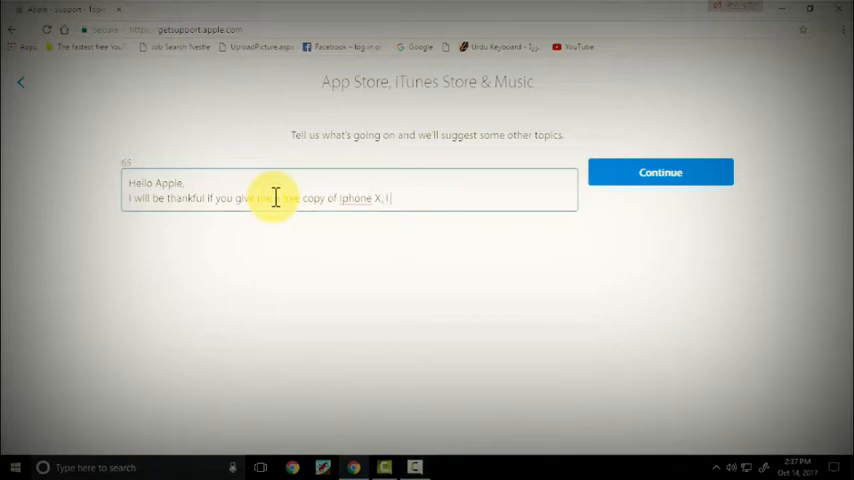
type("really")
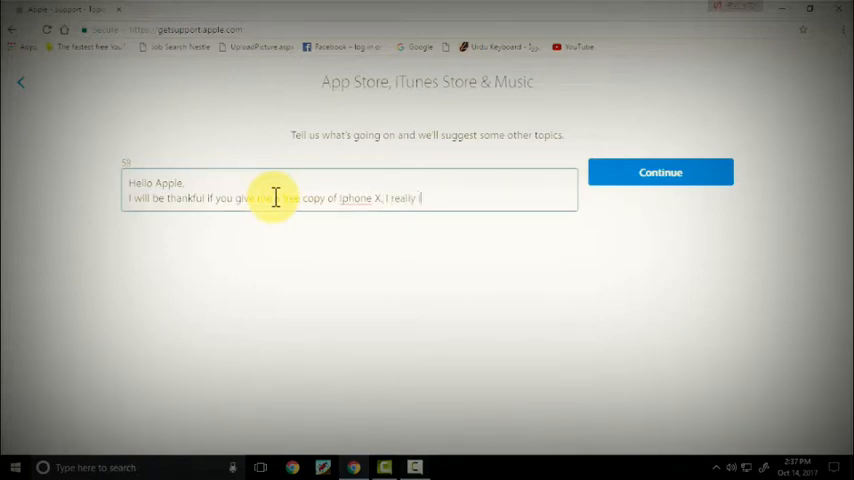
type("love")
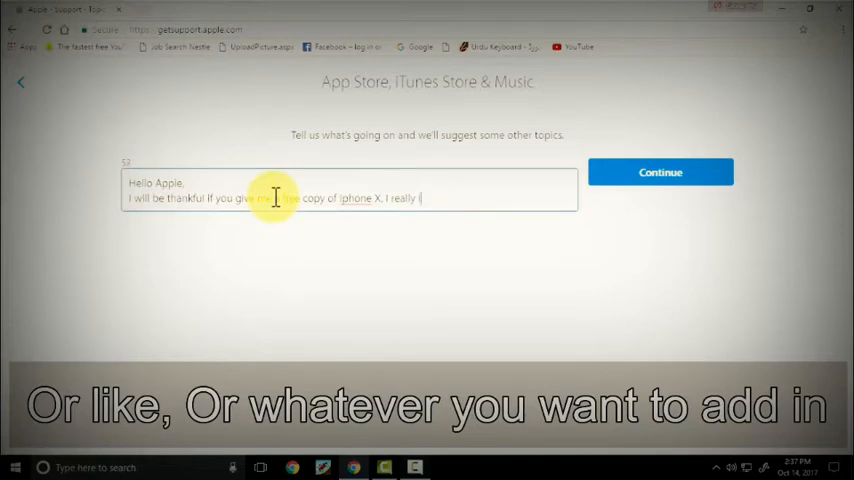
type("like")
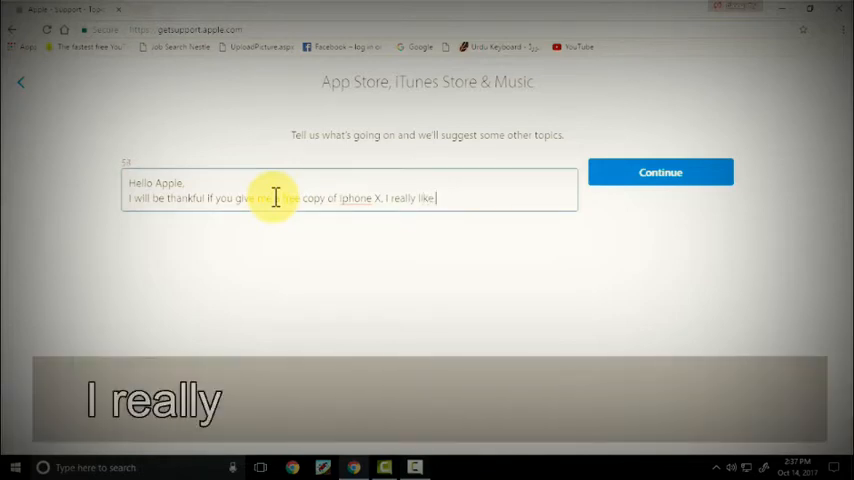
type("it's new face It")
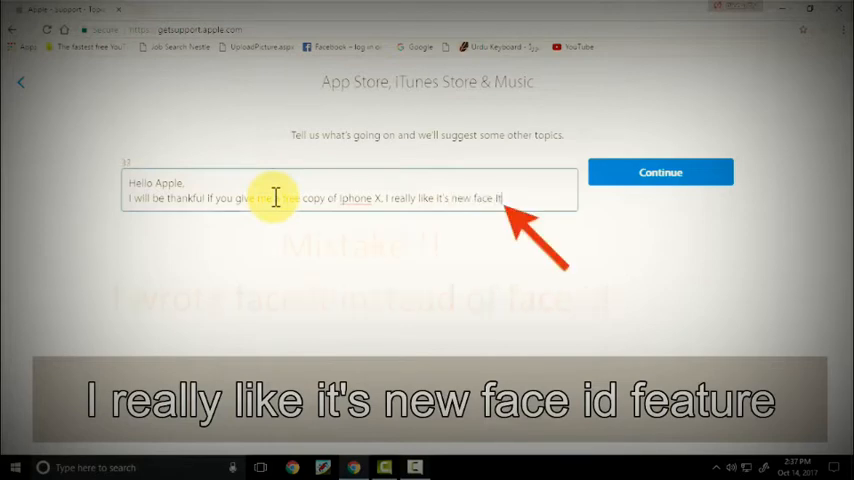
type("feature")
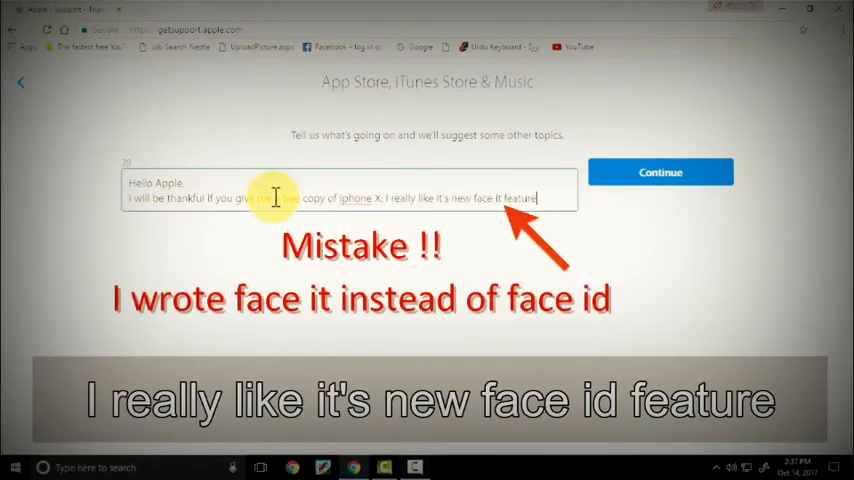
type("and it s")
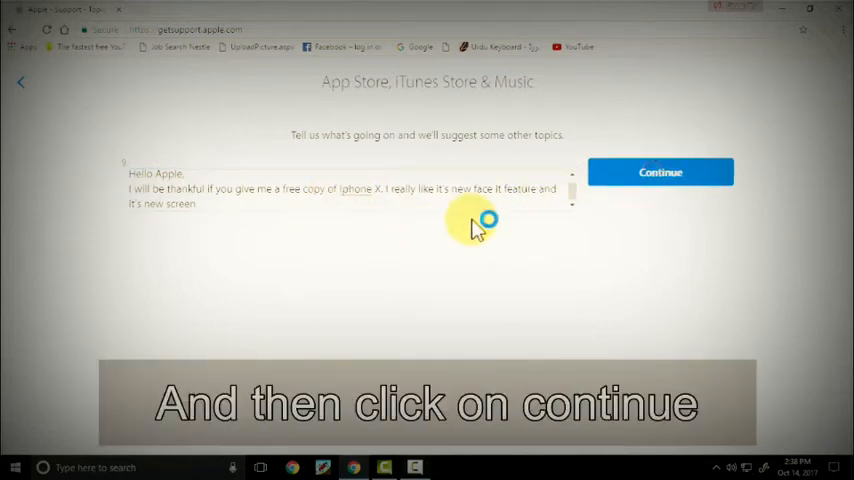
Continue past the issue description and choose Email as the way to get help.
left_click(660, 171)
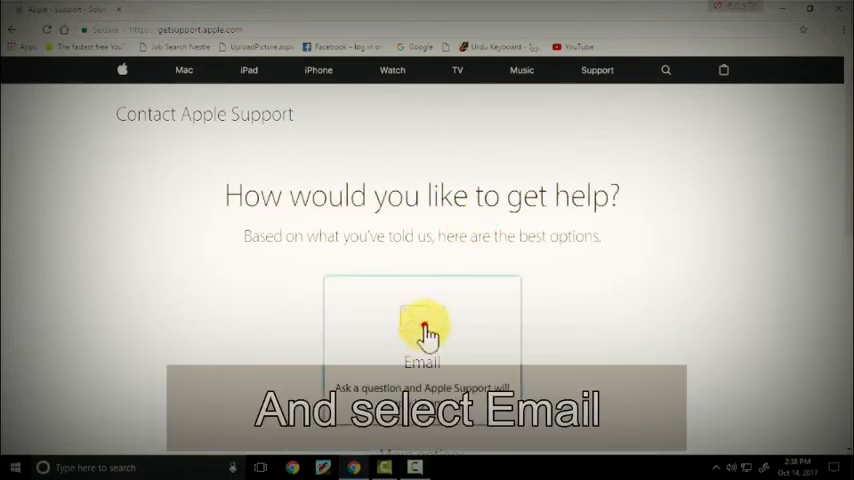
left_click(422, 330)
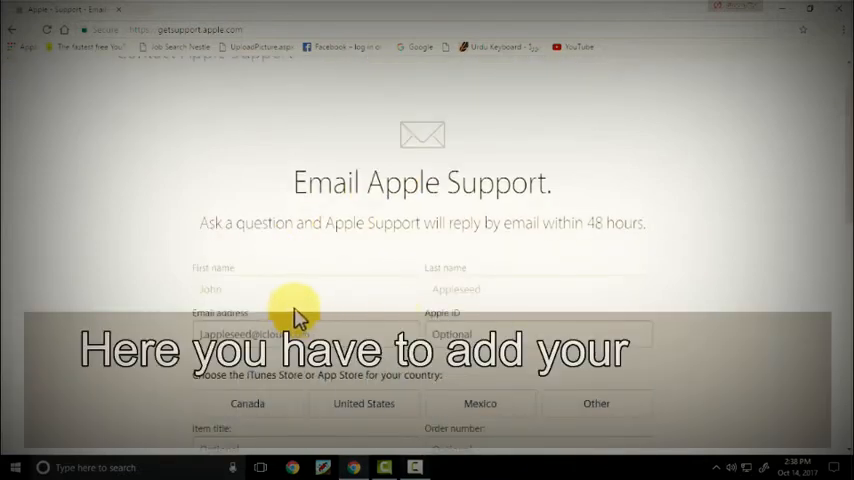
Enter the name John Snow and select United States as the store country.
left_click(305, 289)
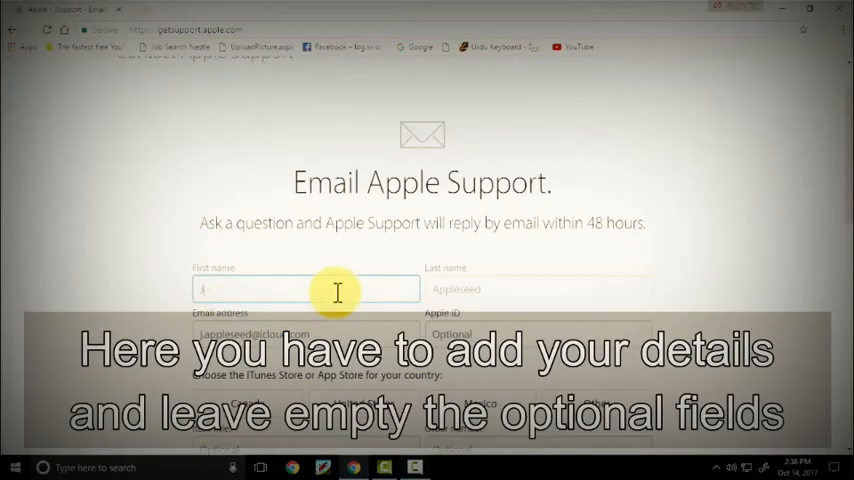
type("John")
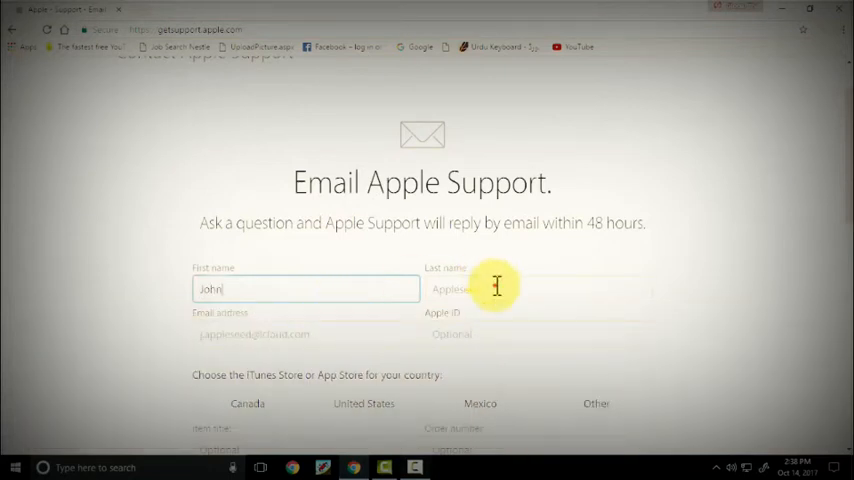
type("Snow")
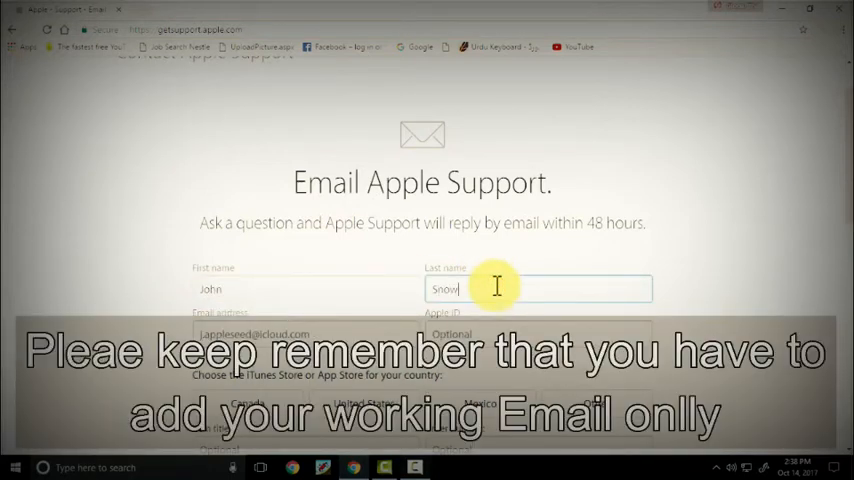
scroll("down", 3)
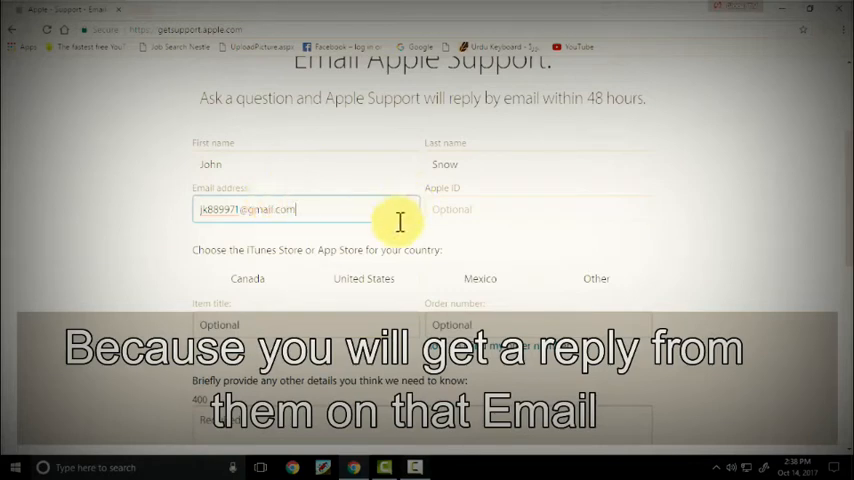
left_click(364, 216)
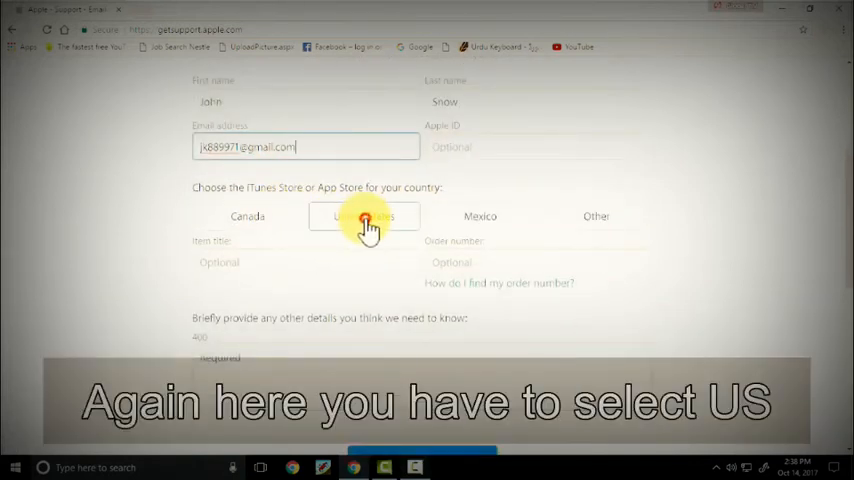
left_click(364, 217)
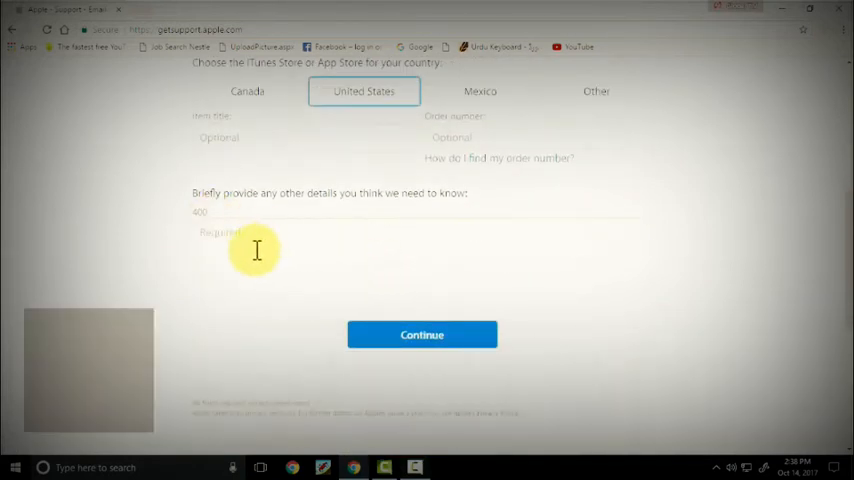
Type a details message requesting a free iPhone X, praising Face ID and screen, ending with thanks.
type("Hello Apple")
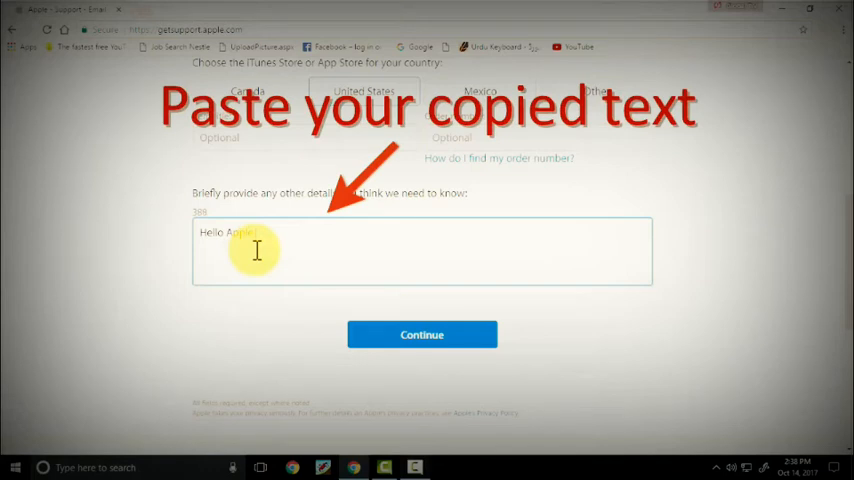
type("I will be thankful if you")
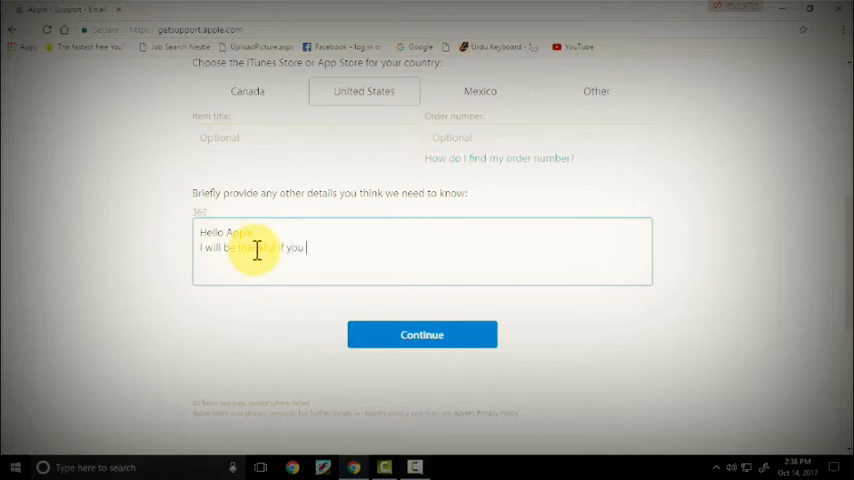
type("give me")
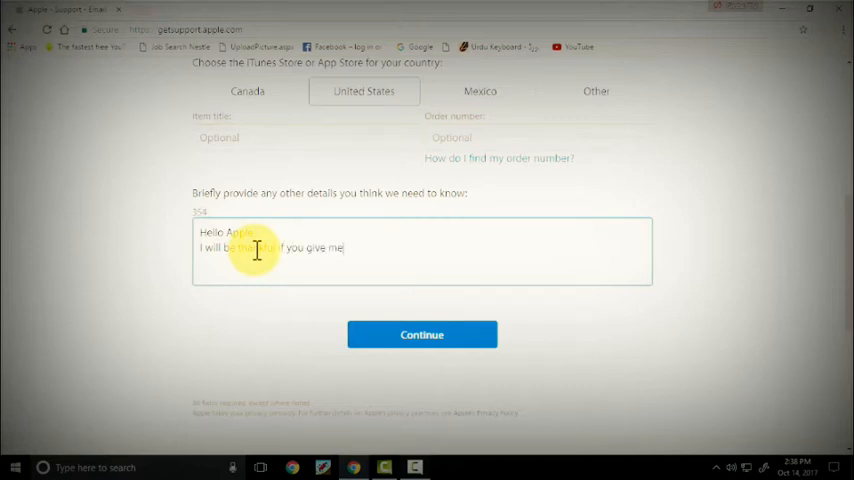
type("a free copy of")
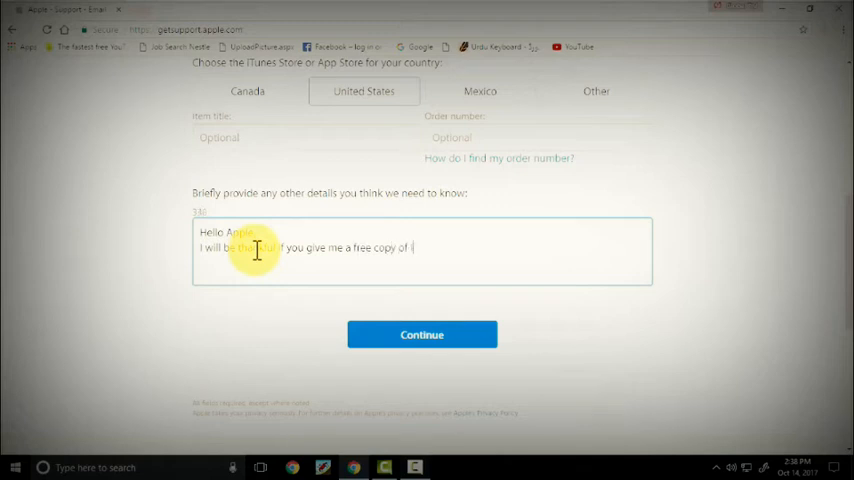
type("Iphone X.")
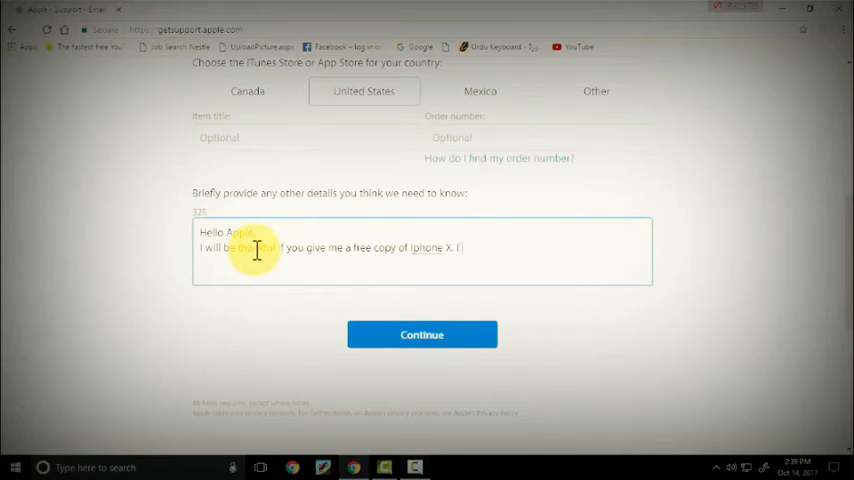
type("I like it's new f")
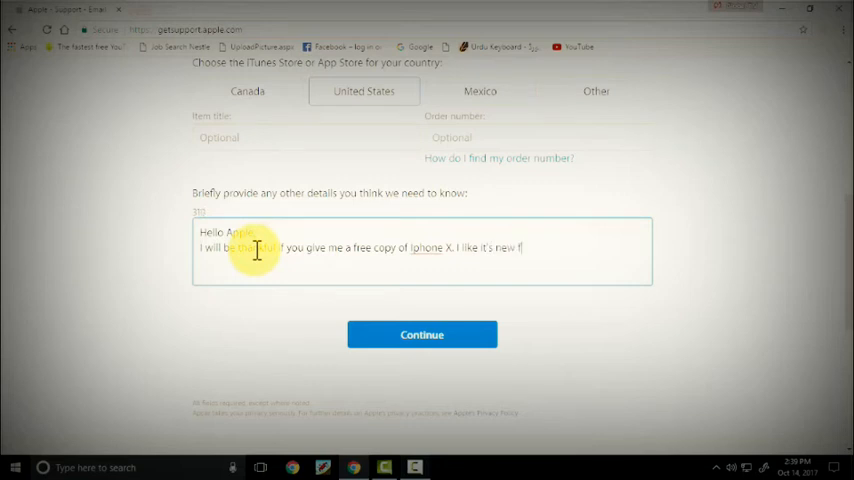
type("ace id an")
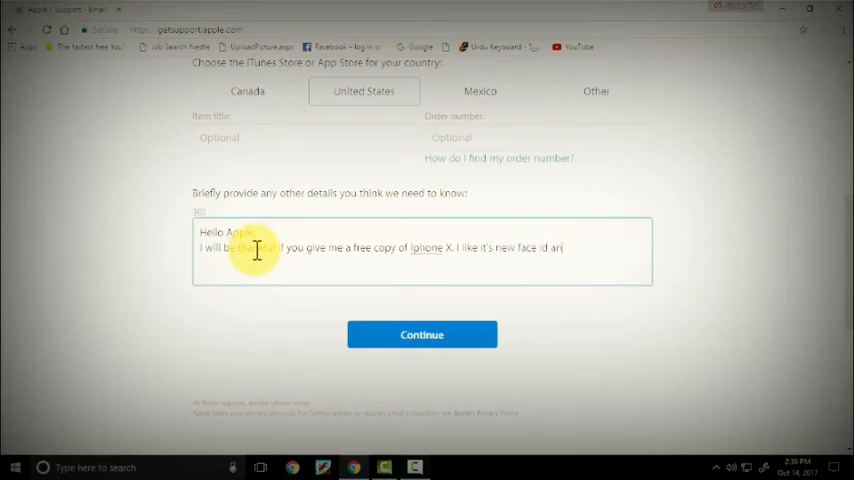
type("and it's net")
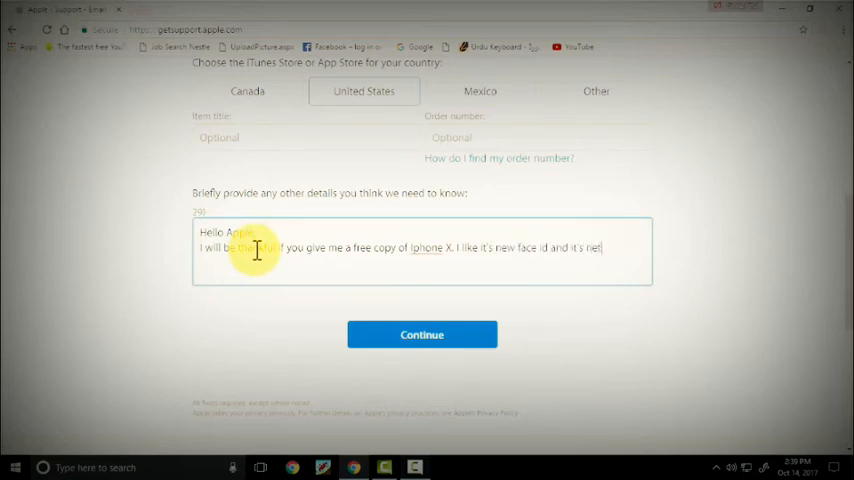
type("screen")
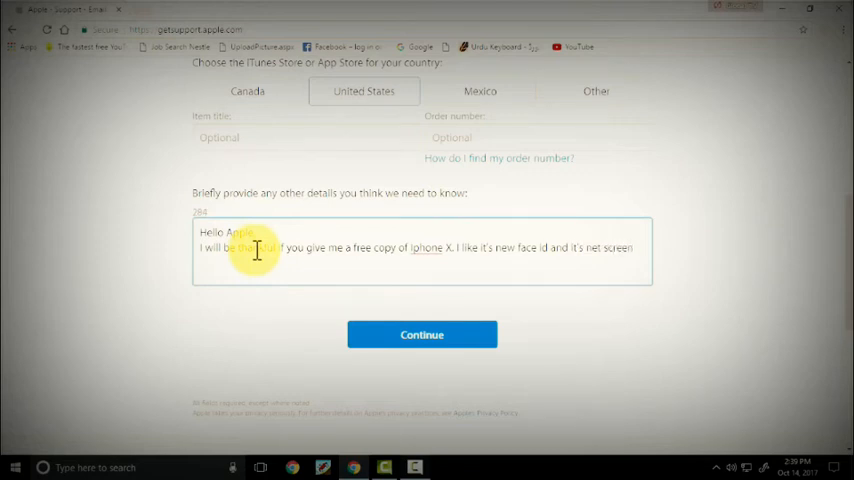
type("Th")
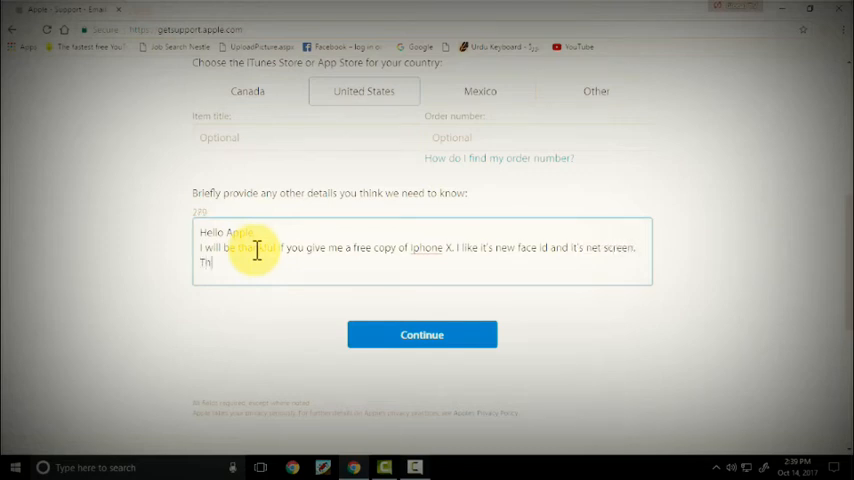
type("anks.")
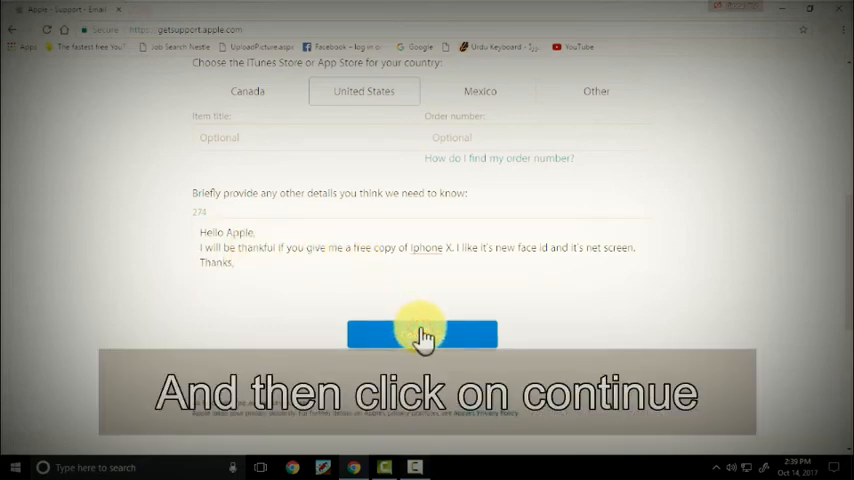
Submit the email request and review the case ID on the Thank you page.
left_click(423, 334)
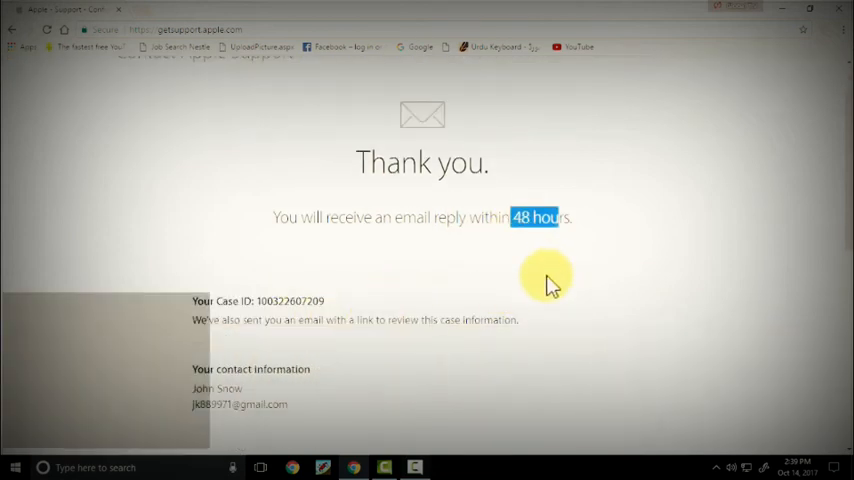
scroll("down", 3)
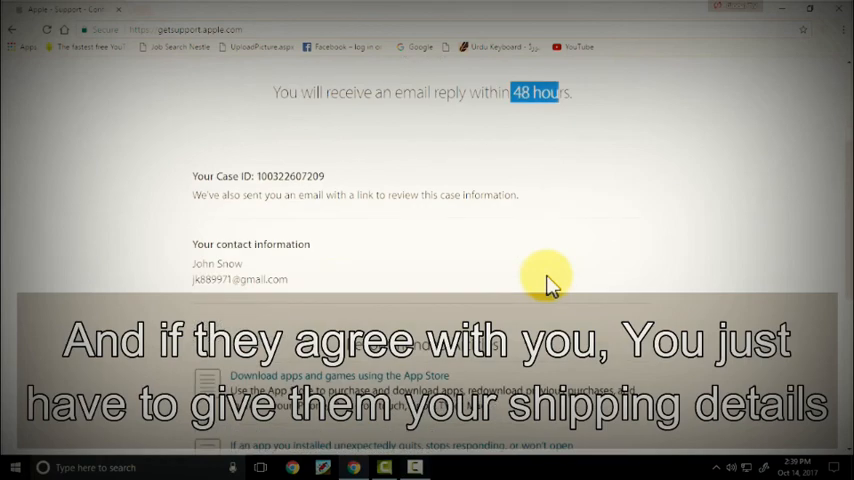
scroll("down", 3)
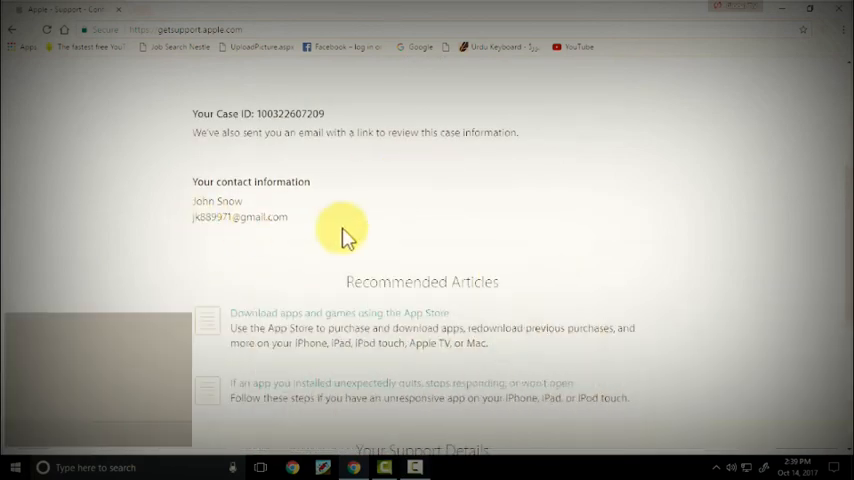